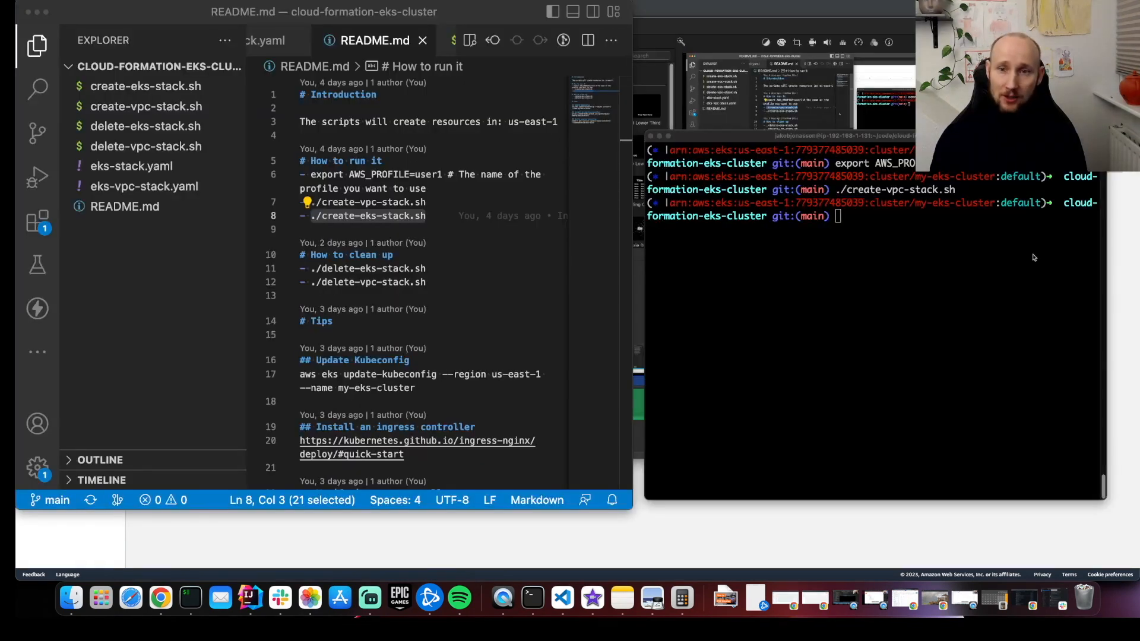
Run create-eks-stack.sh, then list the my-eks-cluster nodes with kubectl get nodes
{"action": "type", "text": "./create-eks-stack.sh"}
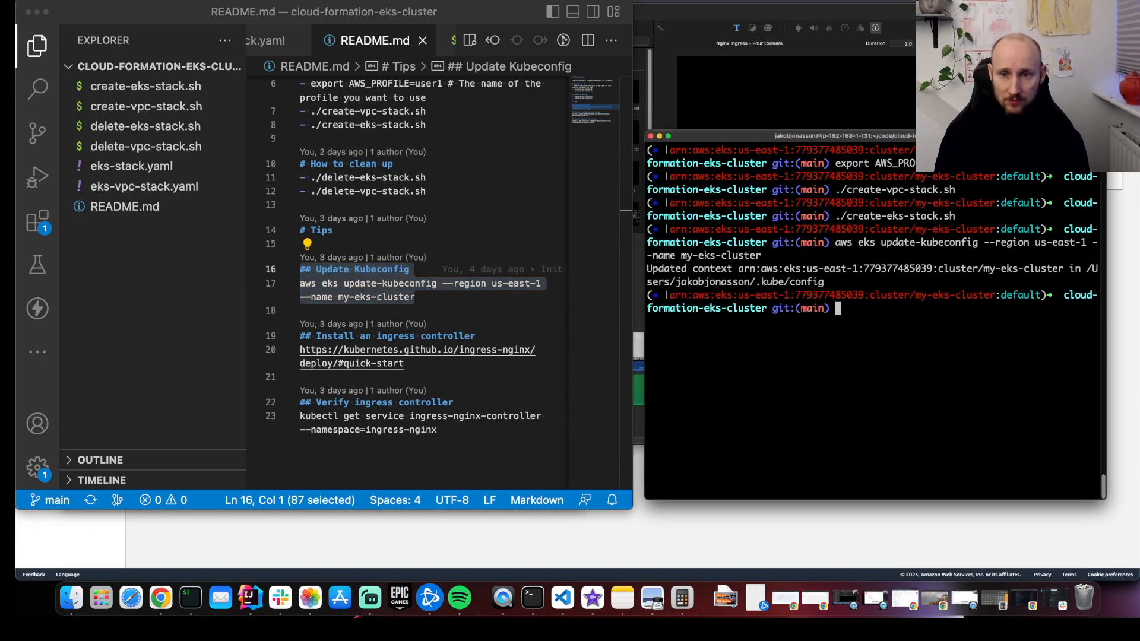
{"action": "type", "text": "kubectl get nodes"}
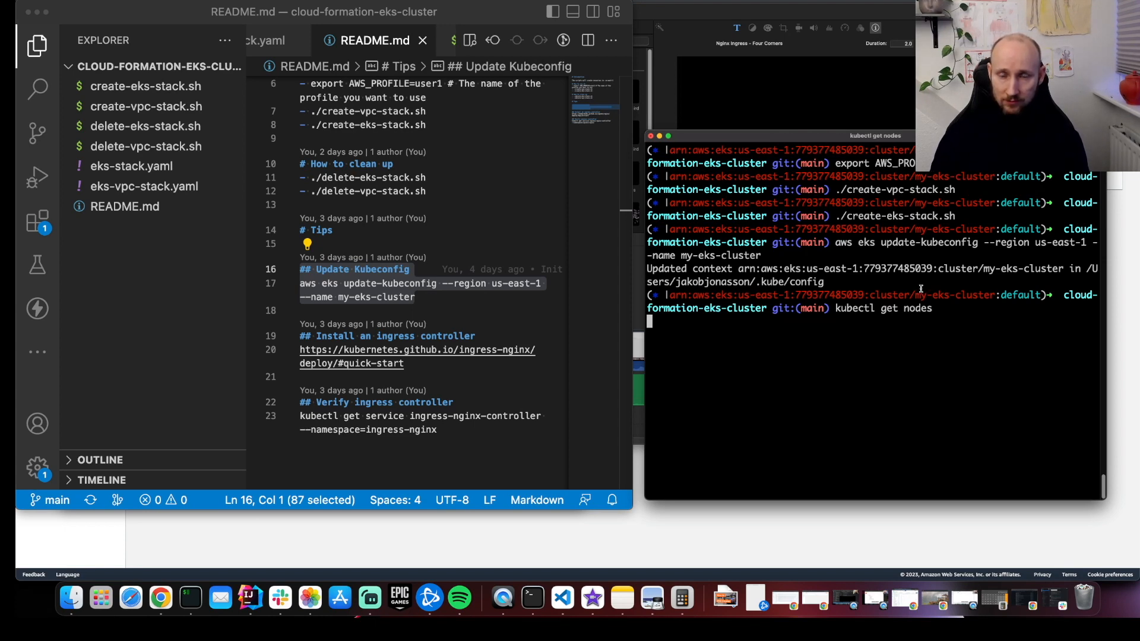
{"action": "key", "text": "Return"}
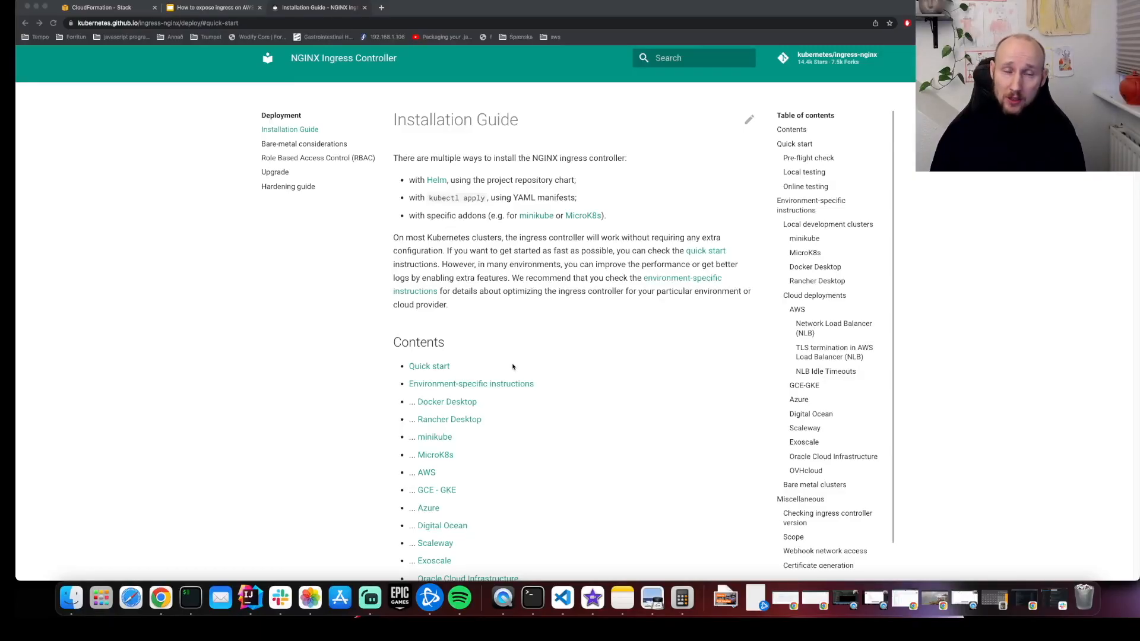
Copy the Quick start 'helm upgrade --install' command and bring it to the terminal
{"action": "scroll", "scroll_direction": "down", "scroll_amount": 3}
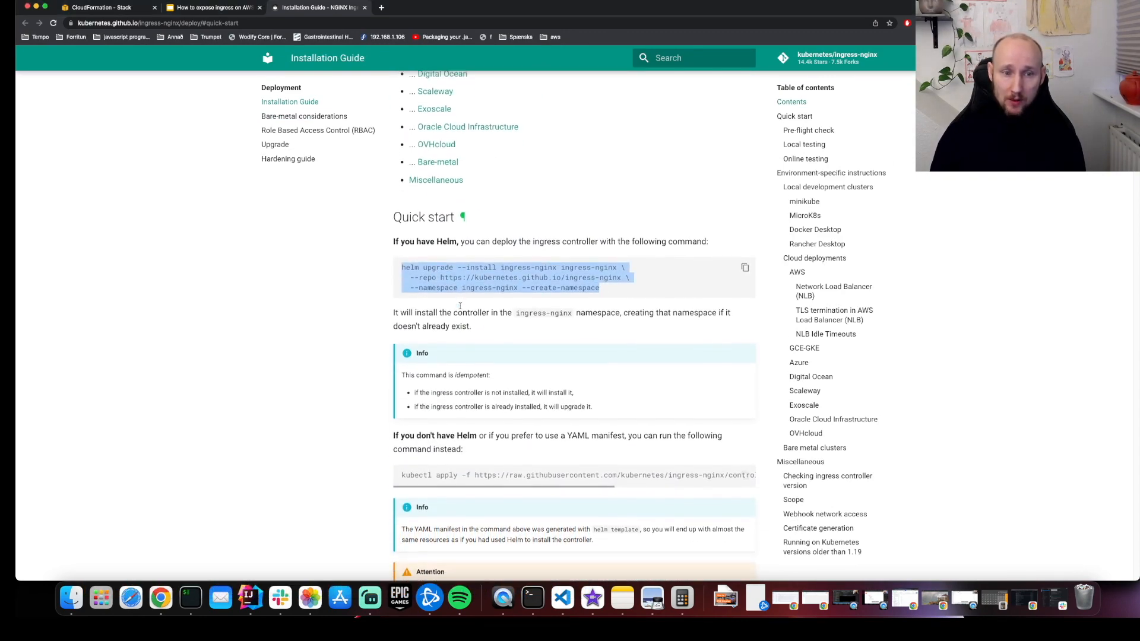
{"action": "scroll", "scroll_direction": "down", "scroll_amount": 3}
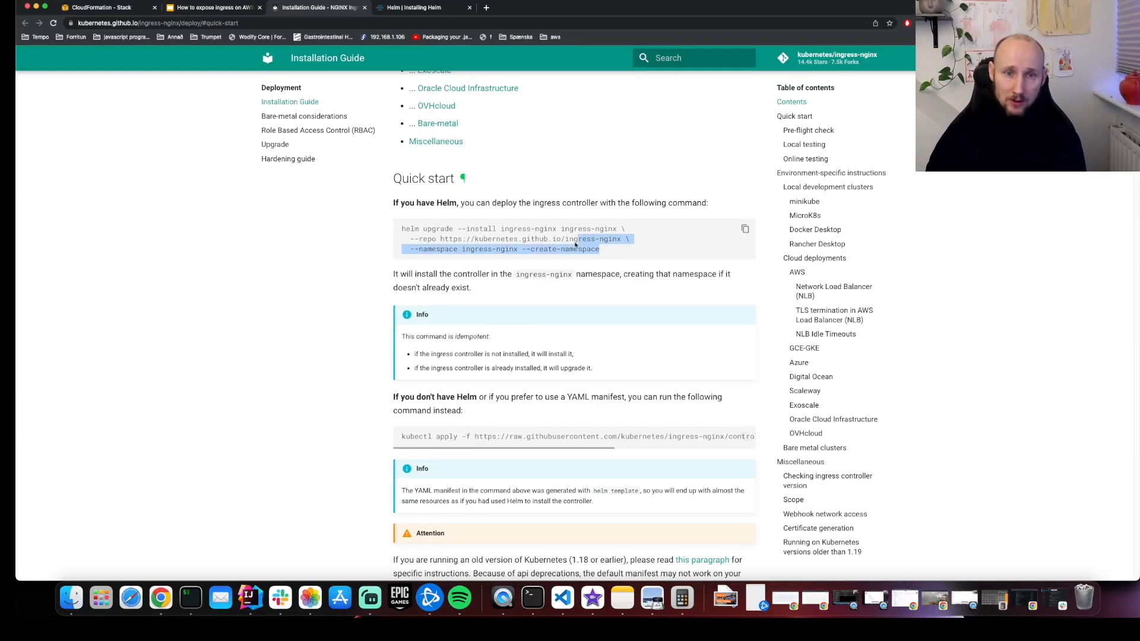
{"action": "left_click", "coordinate": [745, 228]}
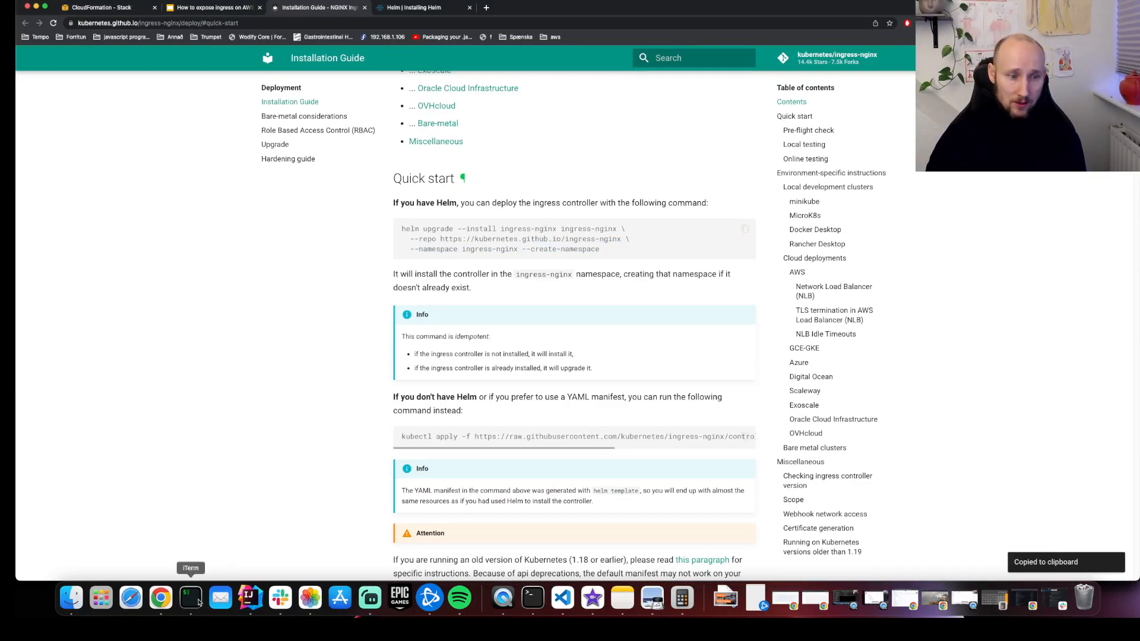
{"action": "left_click", "coordinate": [191, 598]}
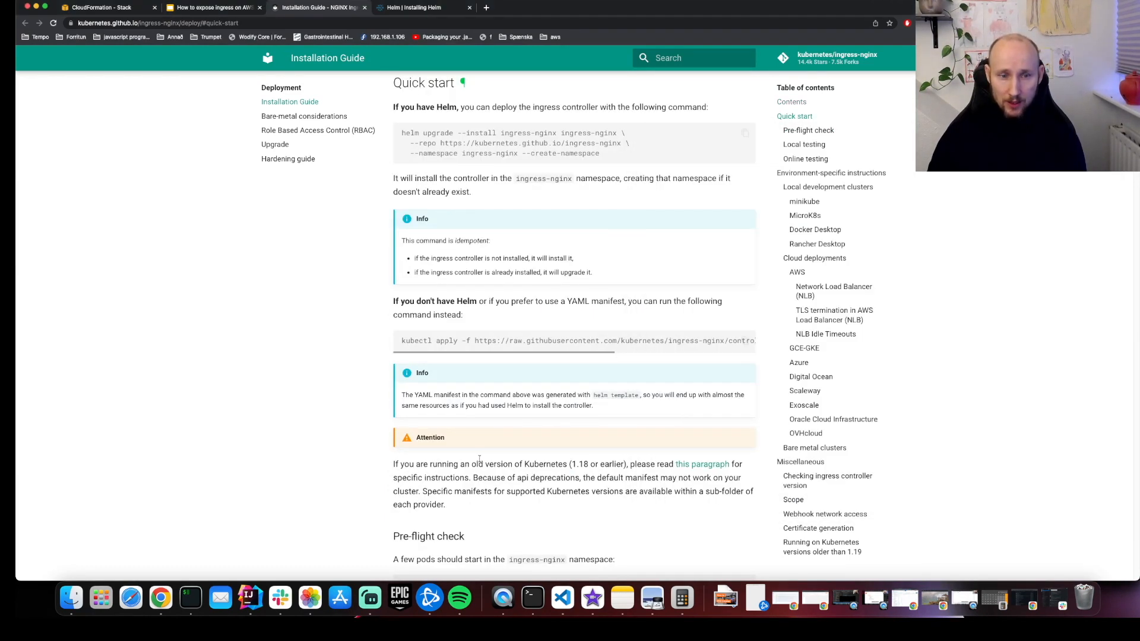
{"action": "scroll", "scroll_direction": "down", "scroll_amount": 3}
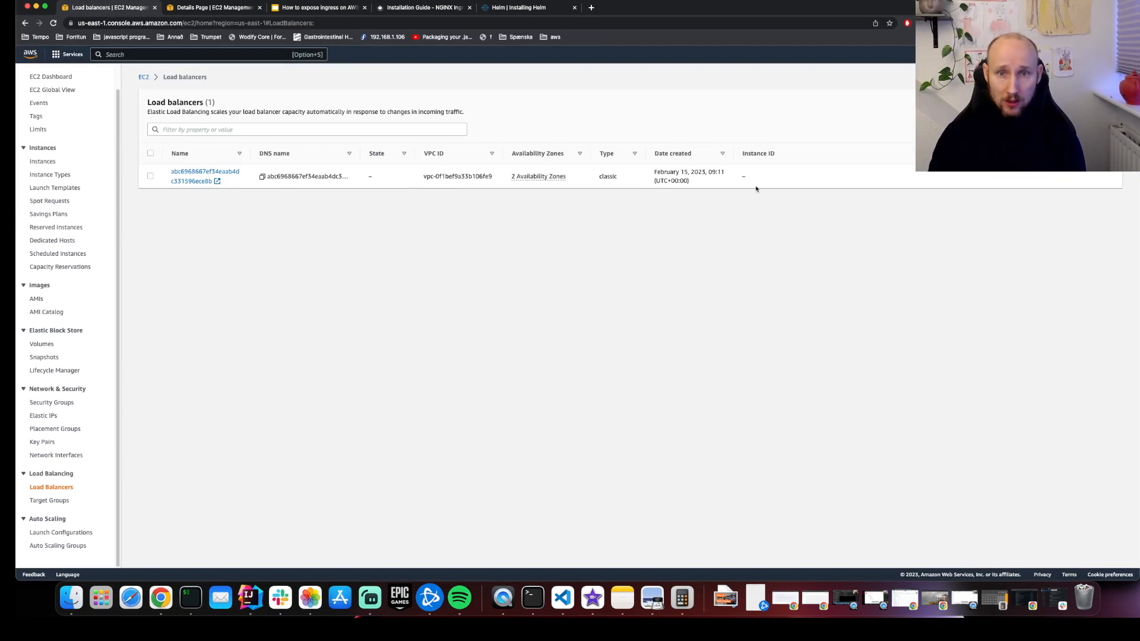
{"action": "mouse_move", "coordinate": [823, 166]}
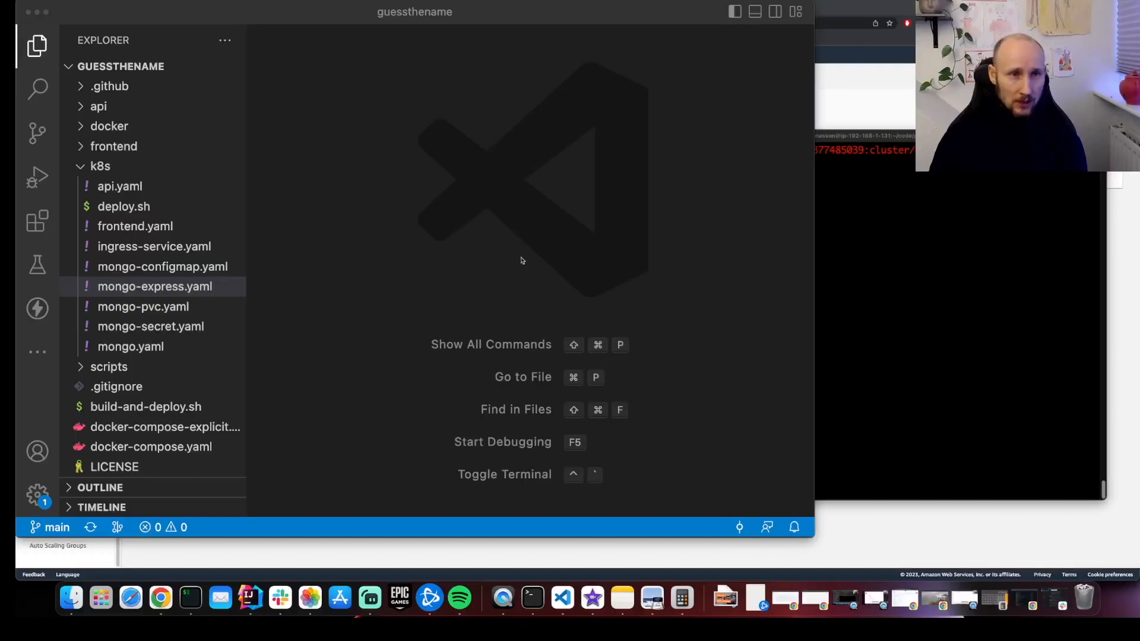
Change the api service type in api.yaml from LoadBalancer to NodePort
{"action": "left_click", "coordinate": [155, 286]}
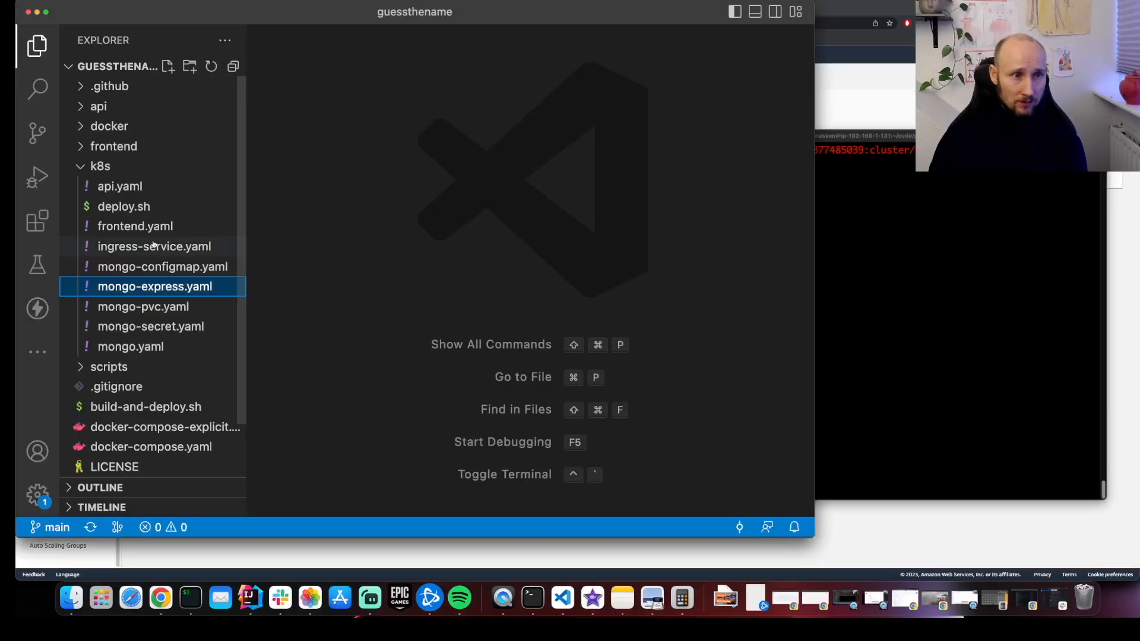
{"action": "left_click", "coordinate": [119, 186]}
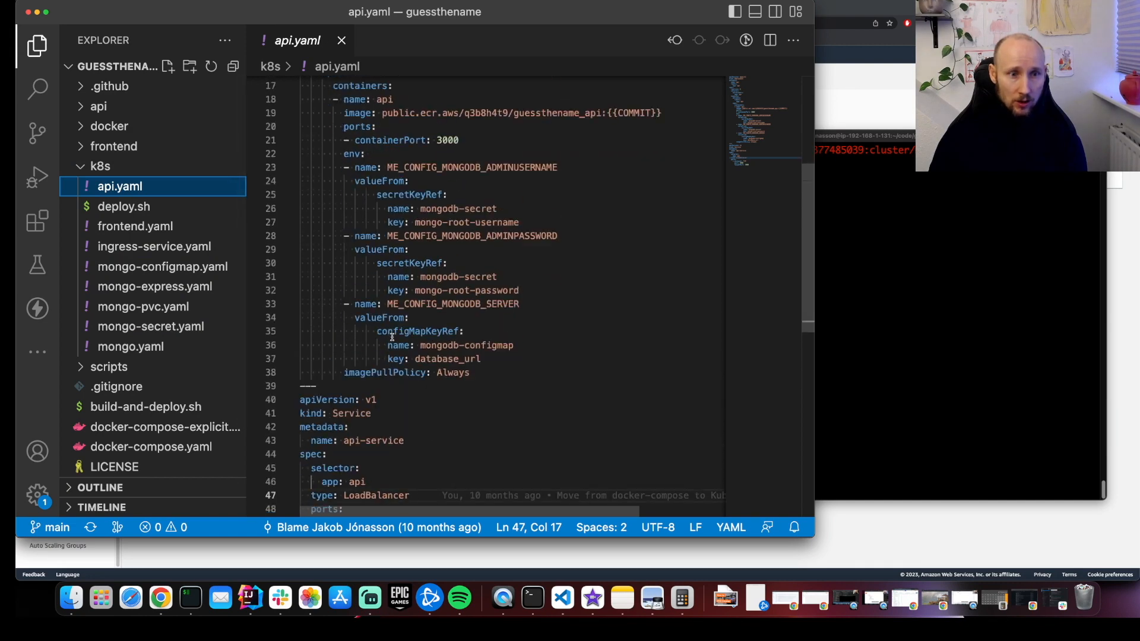
{"action": "double_click", "coordinate": [375, 404]}
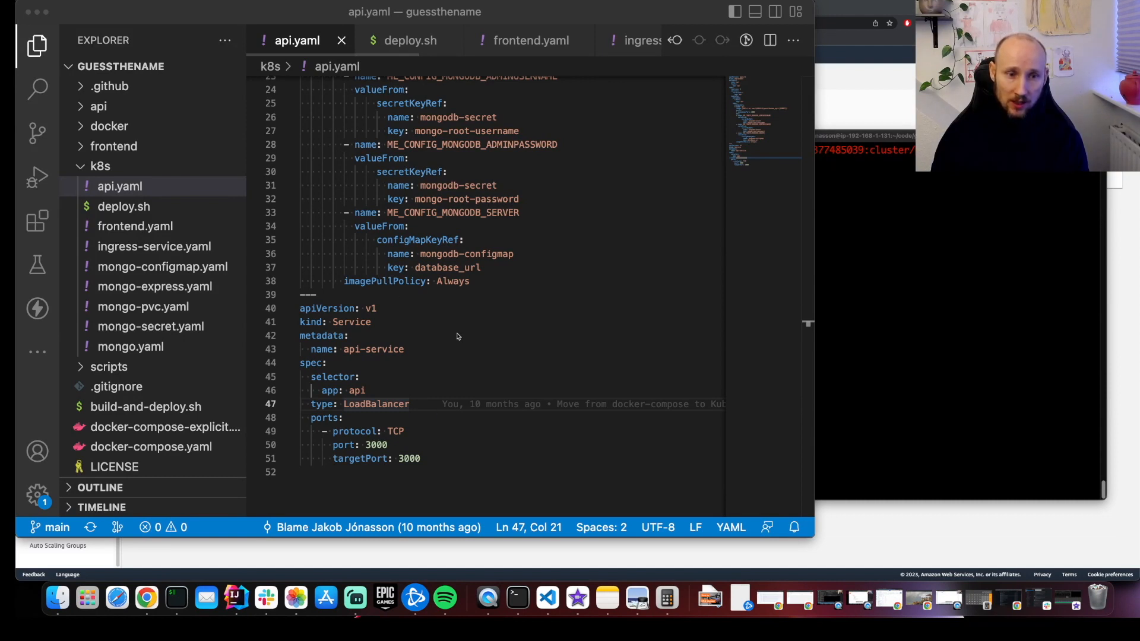
{"action": "double_click", "coordinate": [376, 405]}
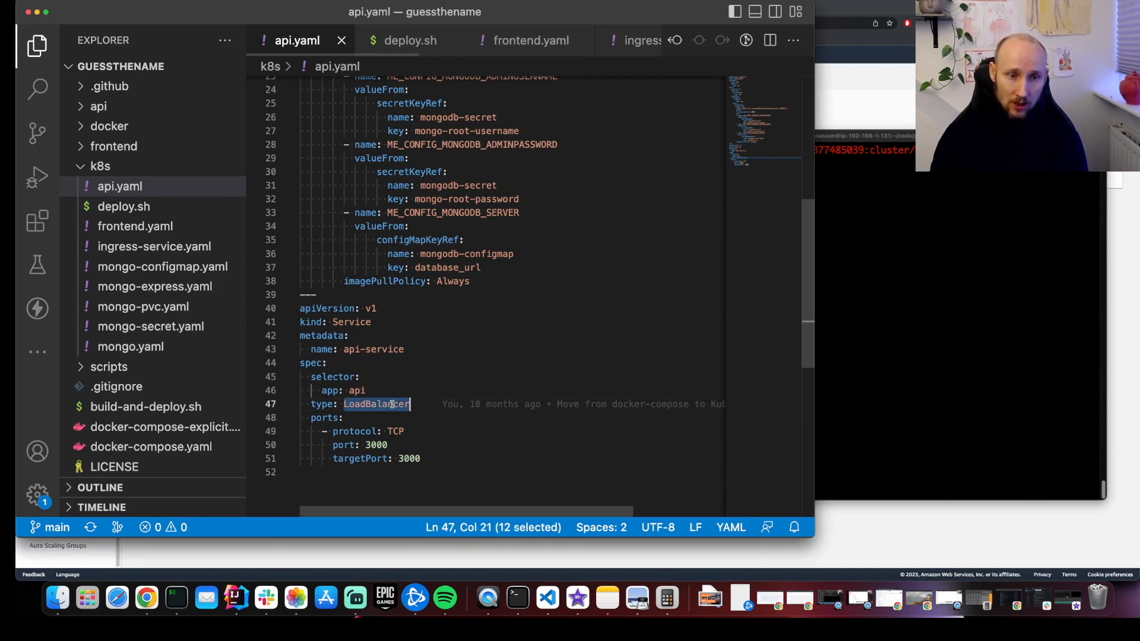
{"action": "type", "text": "NodePort"}
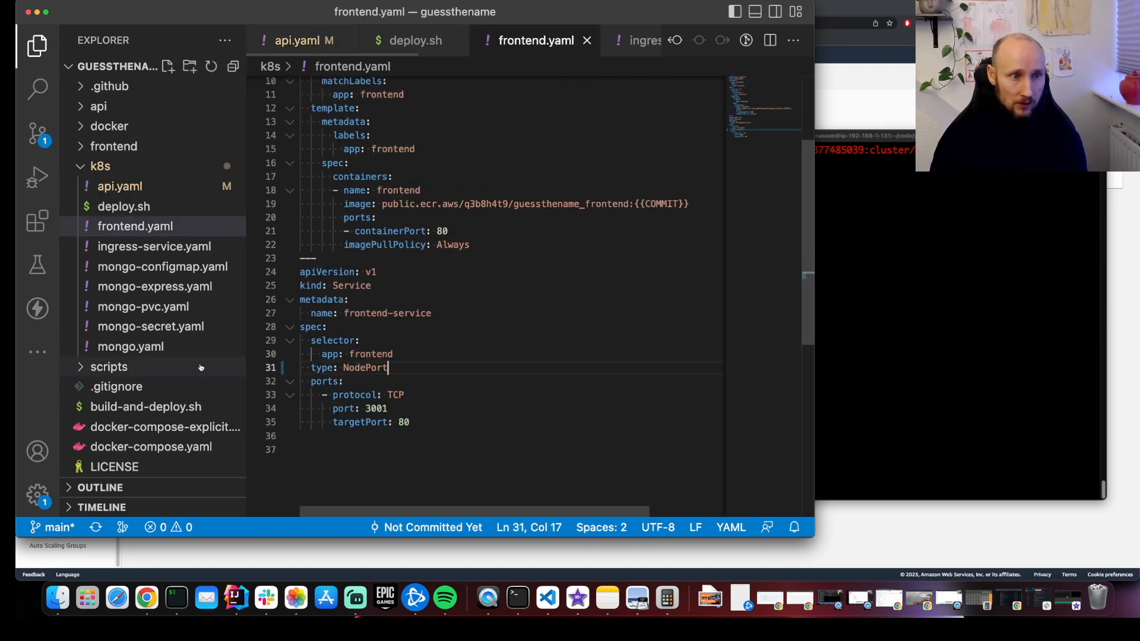
Set the mongo-express service type to NodePort
{"action": "left_click", "coordinate": [155, 285]}
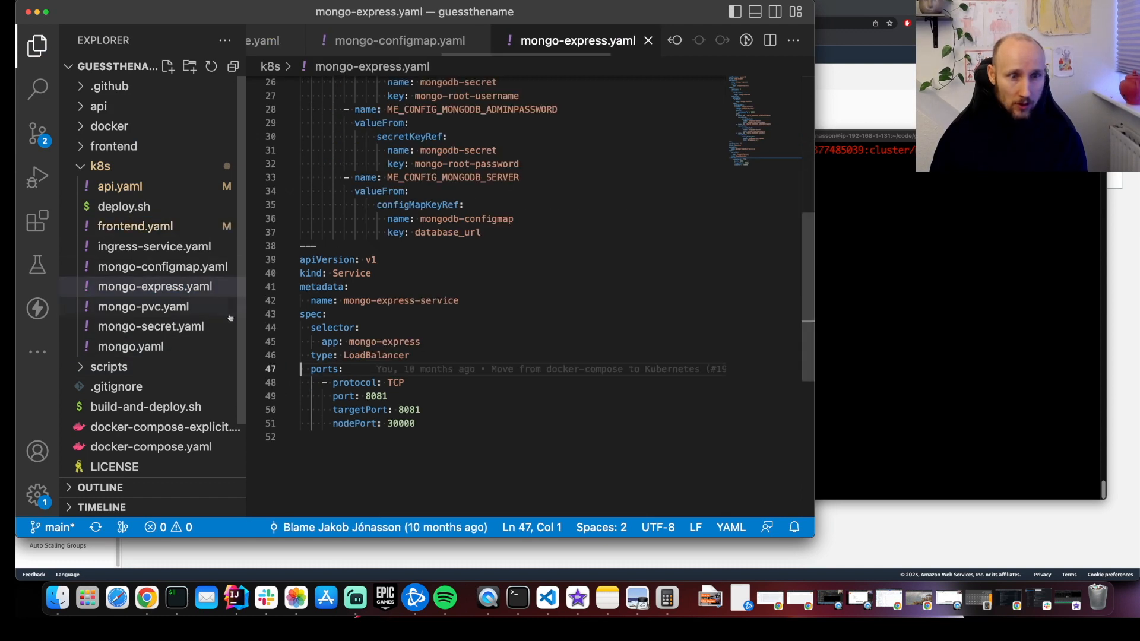
{"action": "type", "text": "NodePort"}
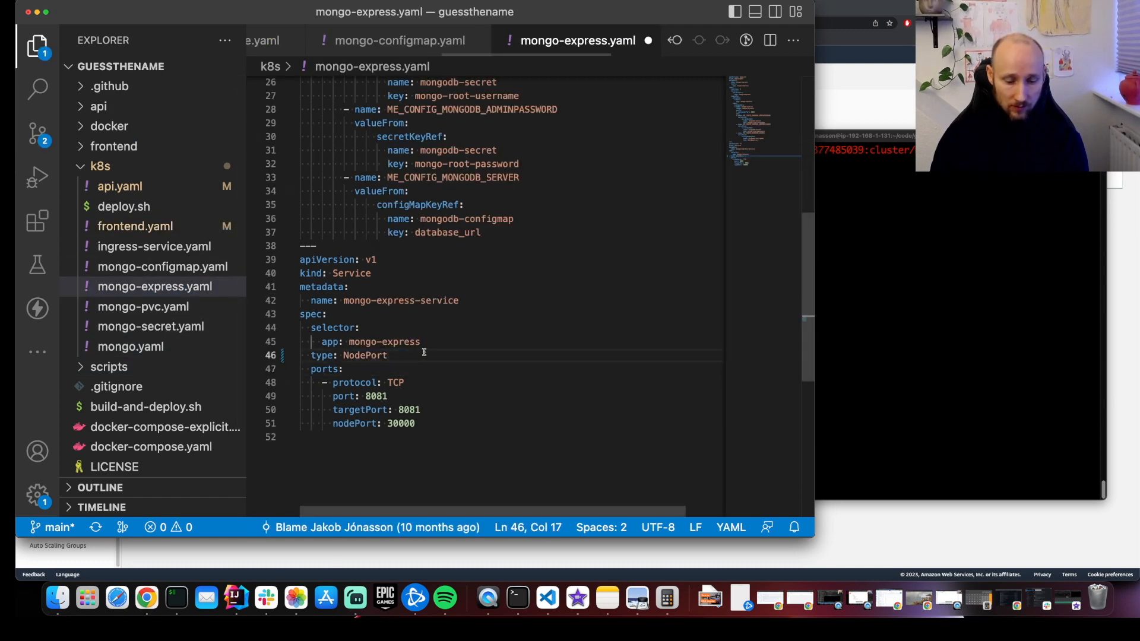
{"action": "left_click", "coordinate": [123, 206]}
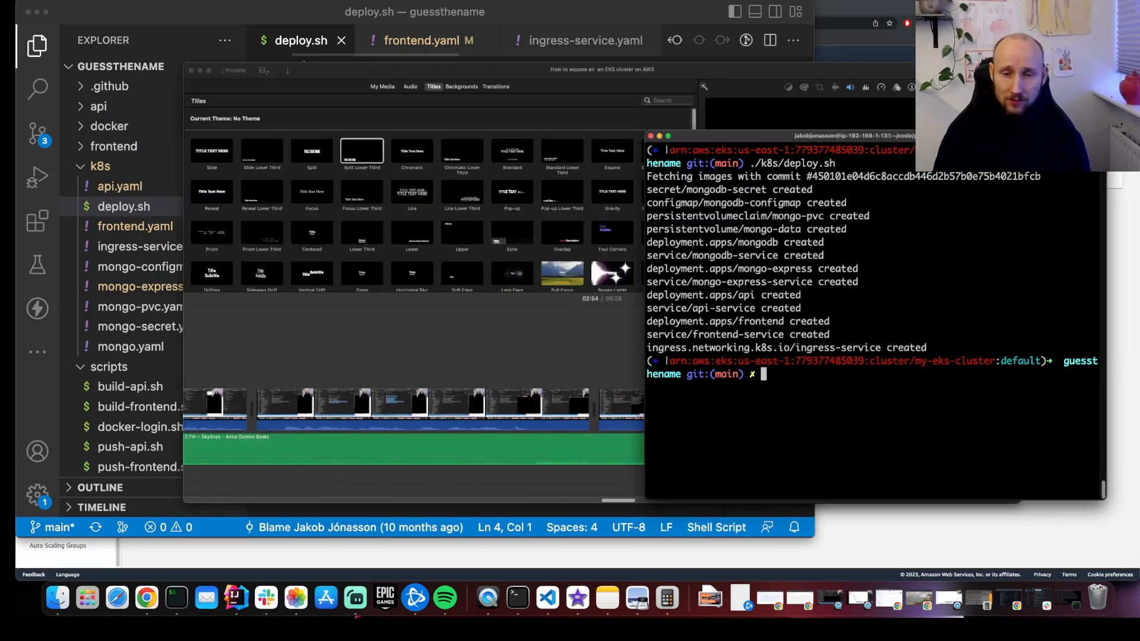
Type a kubectl get command to check the deployed guessthename resources
{"action": "type", "text": "kubectl get"}
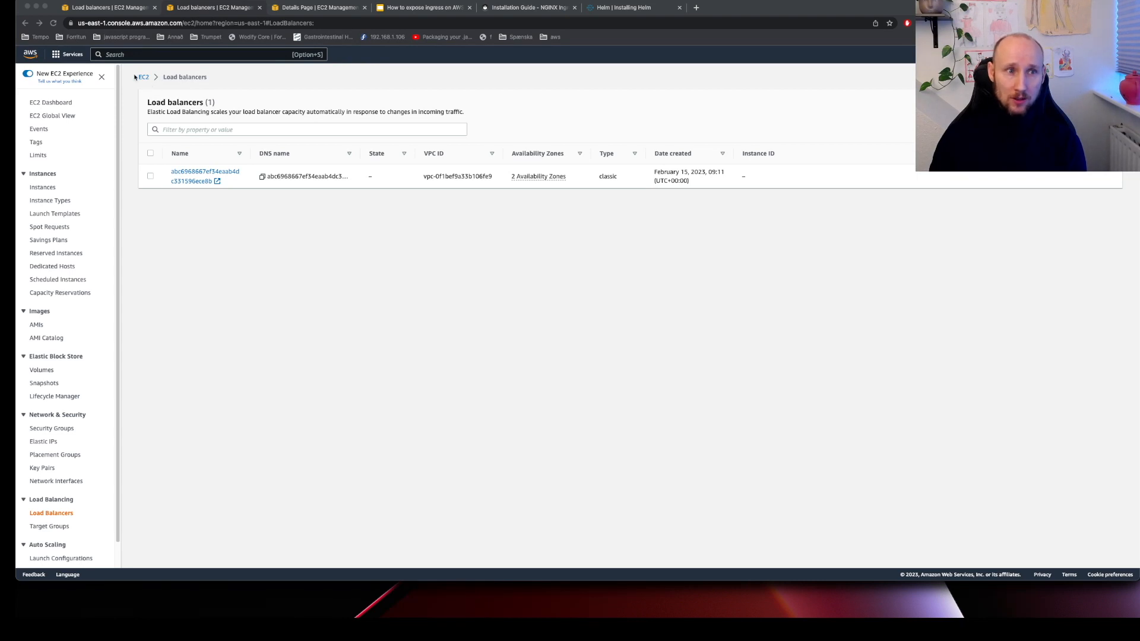
Copy the classic load balancer's DNS name on the EC2 Load Balancers page
{"action": "left_click", "coordinate": [205, 175]}
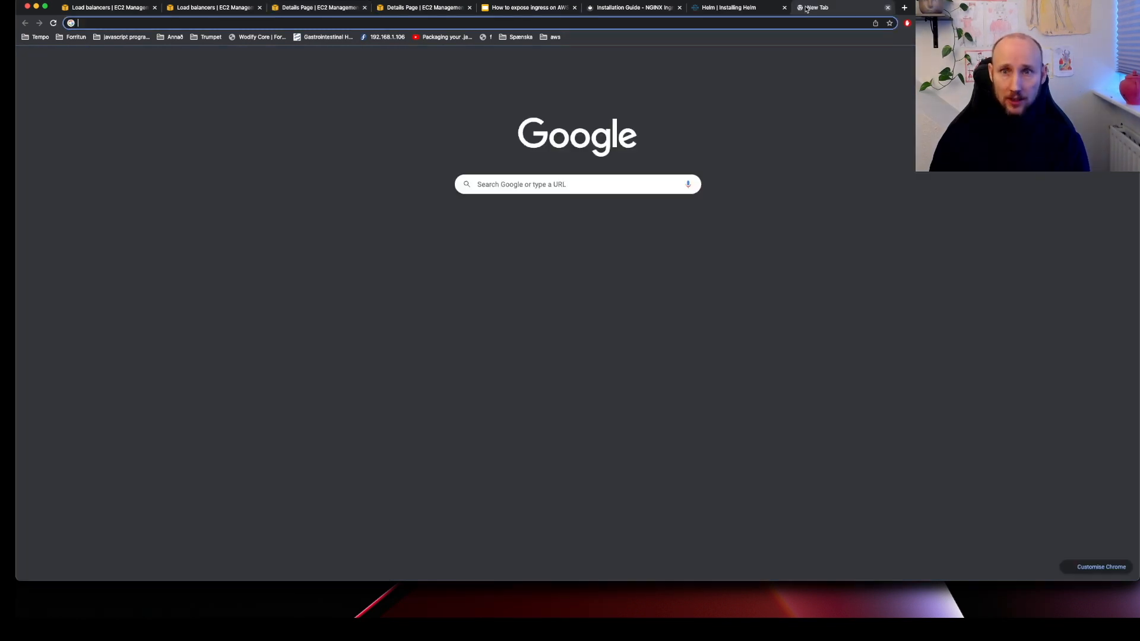
Load Guess the name via the ELB address, save a 'data' name target, and open its guess page
{"action": "type", "text": "http:L"}
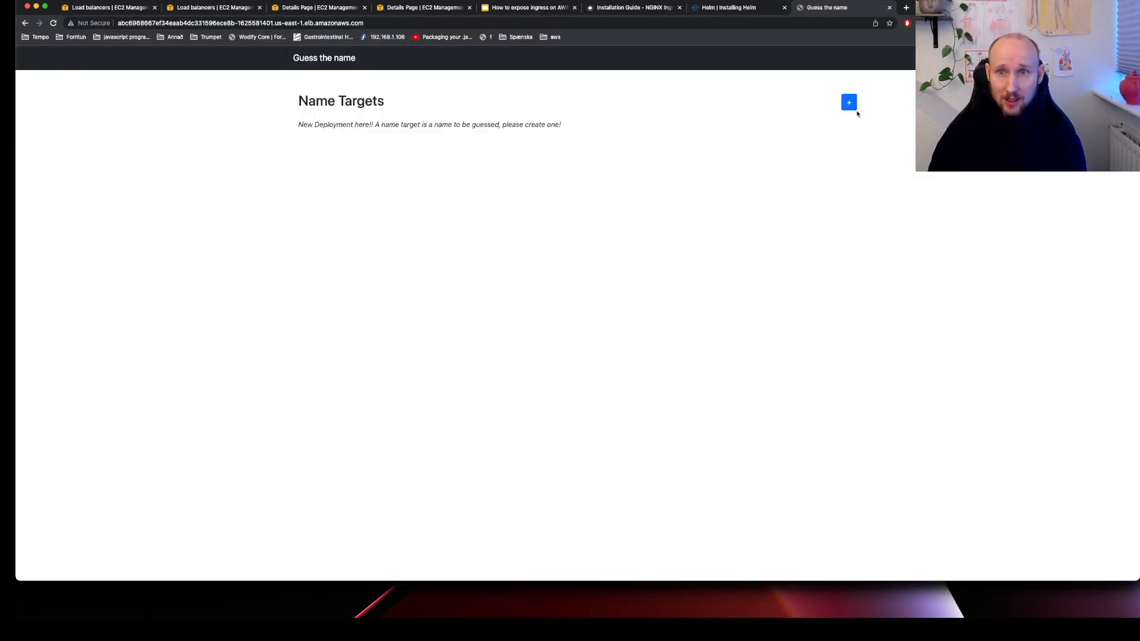
{"action": "left_click", "coordinate": [848, 101]}
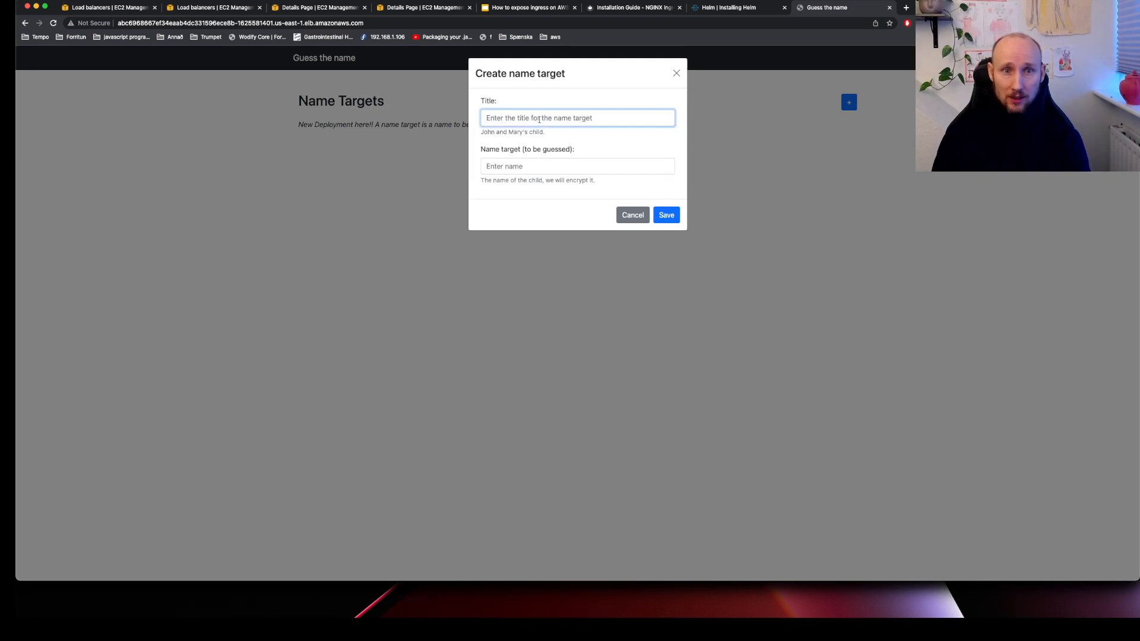
{"action": "left_click", "coordinate": [664, 214]}
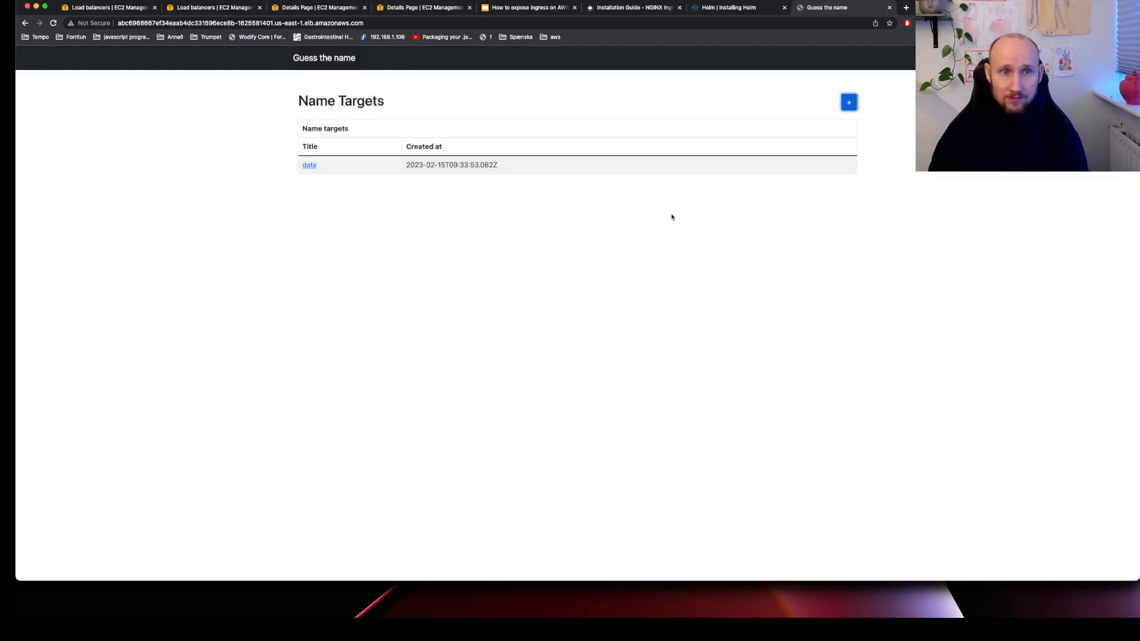
{"action": "left_click", "coordinate": [308, 165]}
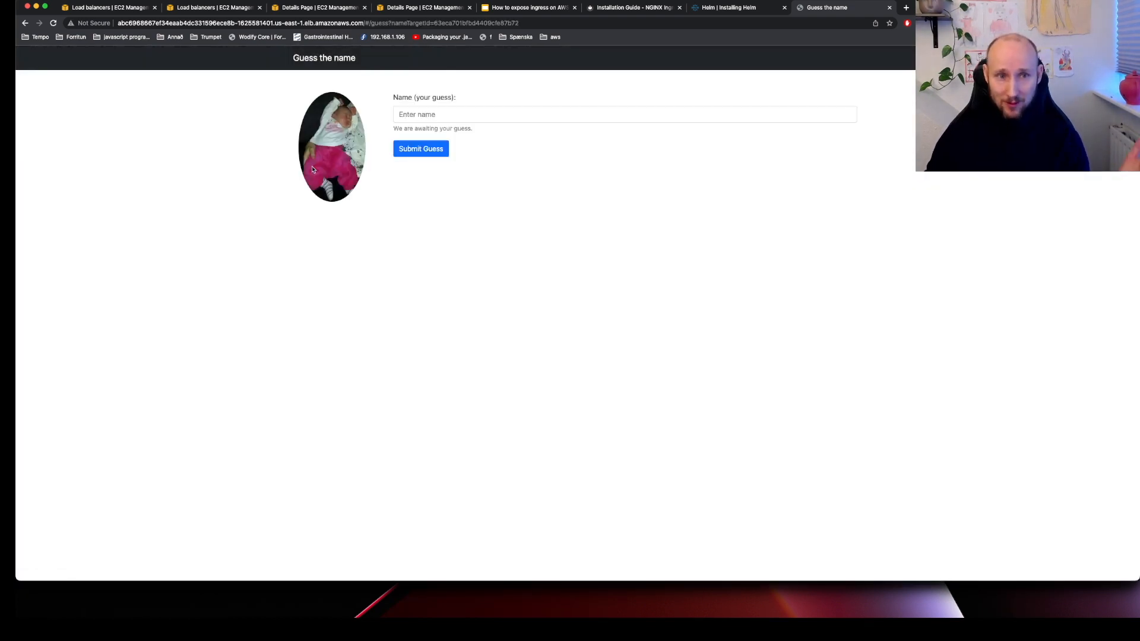